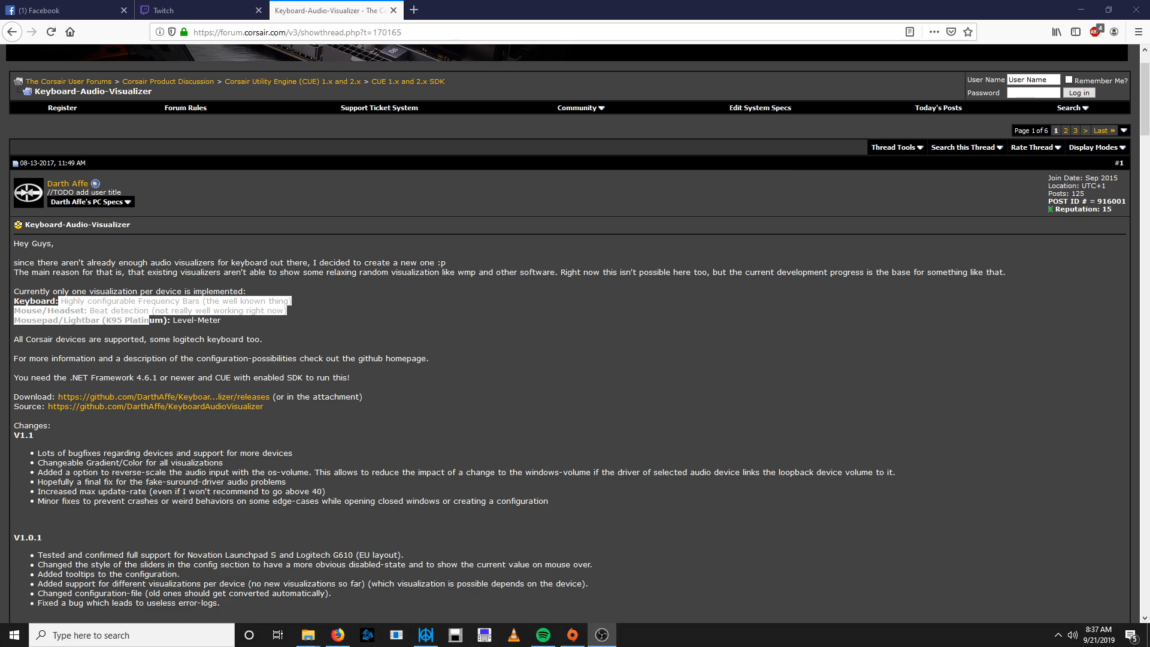
mouse_move(15, 132)
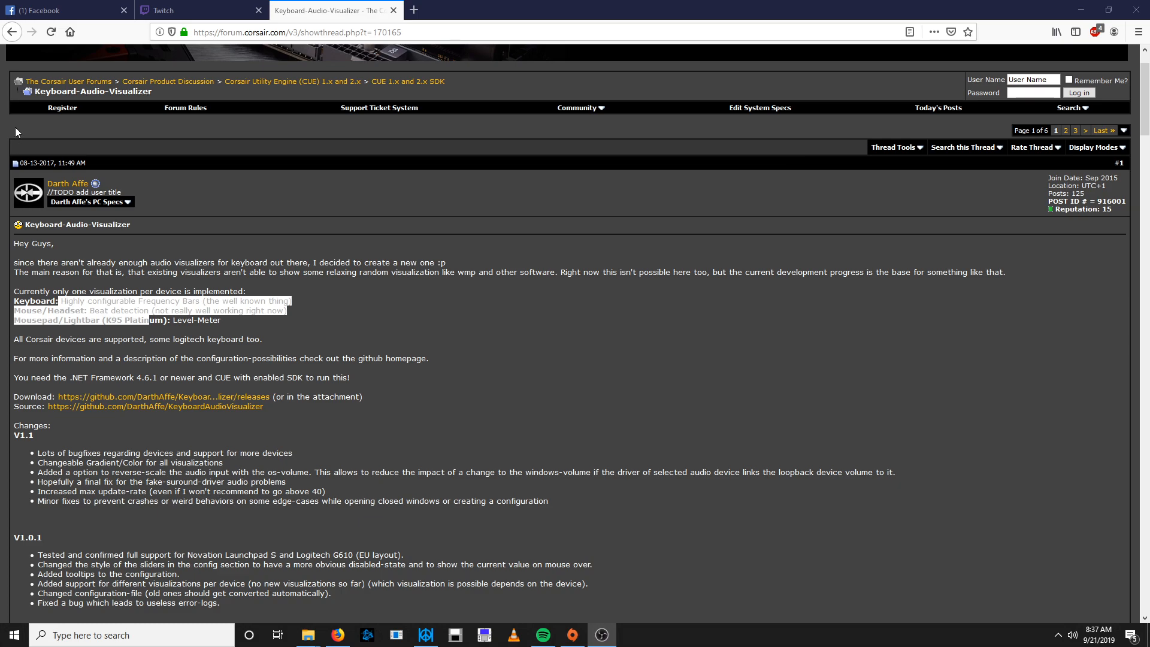
mouse_move(428, 97)
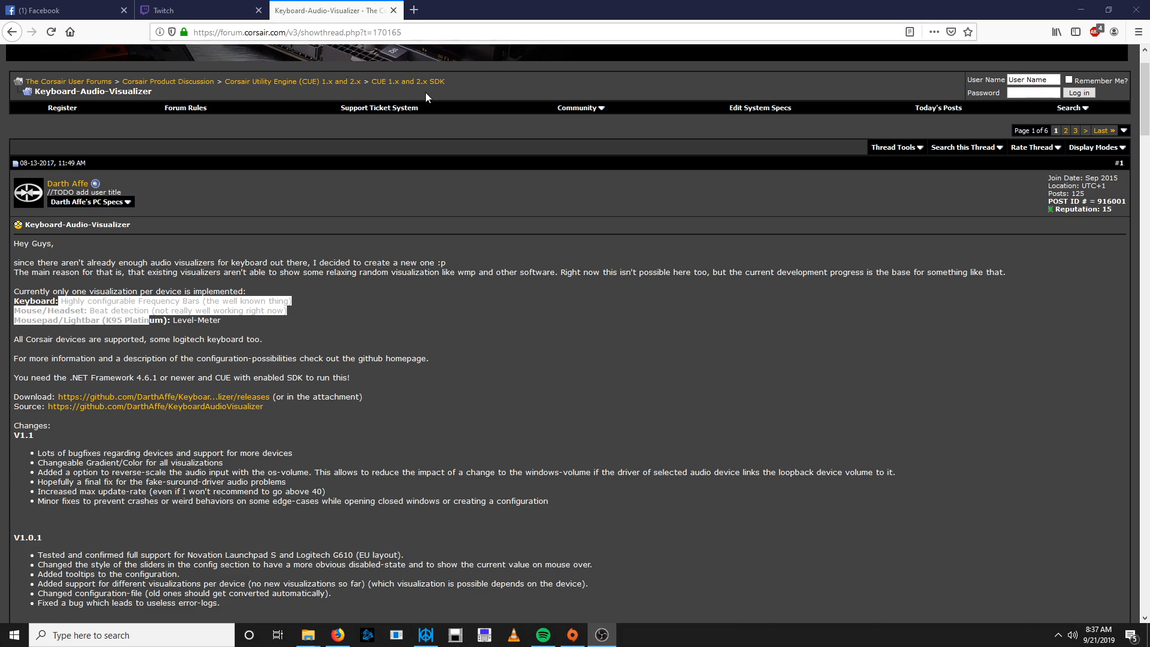
mouse_move(435, 339)
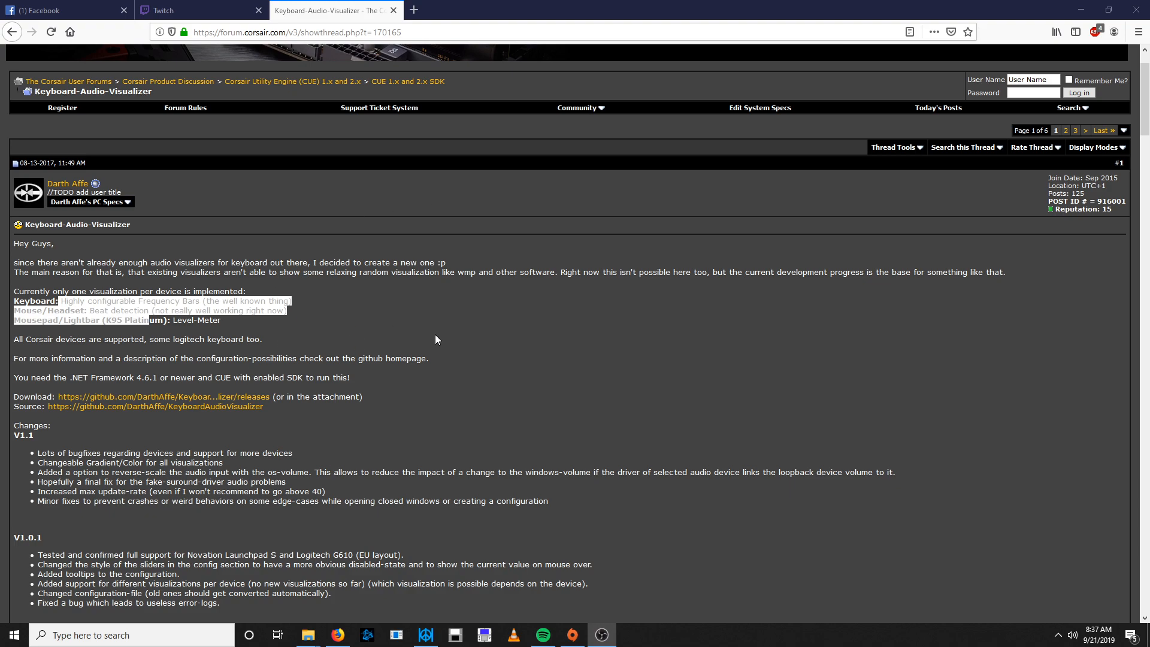
mouse_move(402, 328)
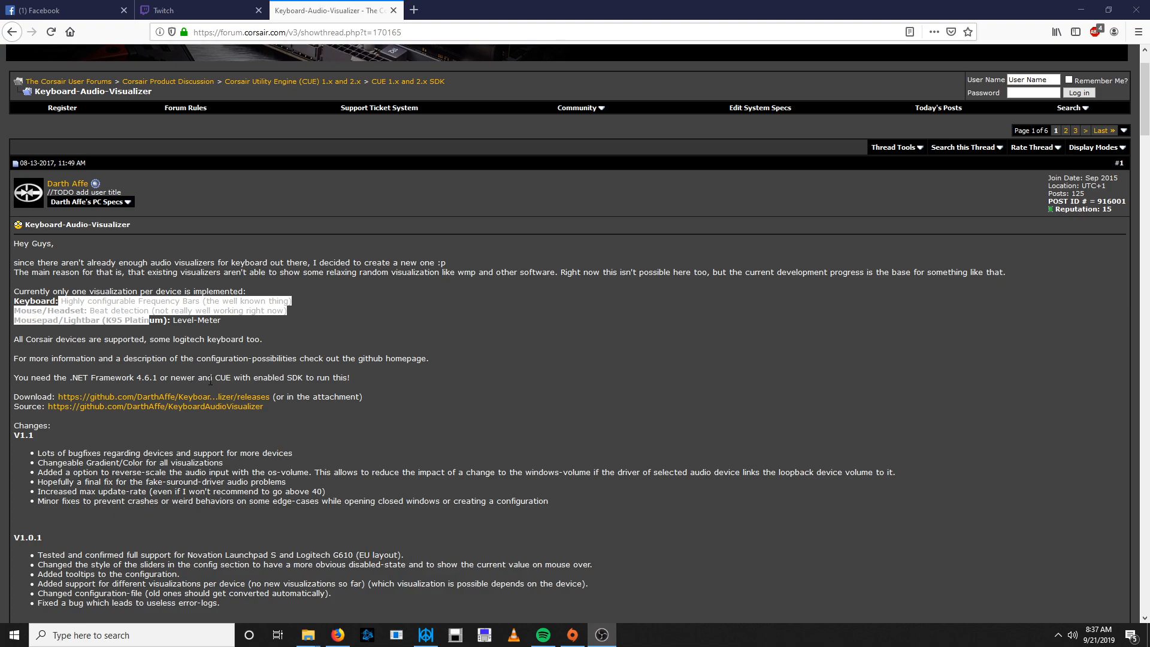
mouse_move(188, 361)
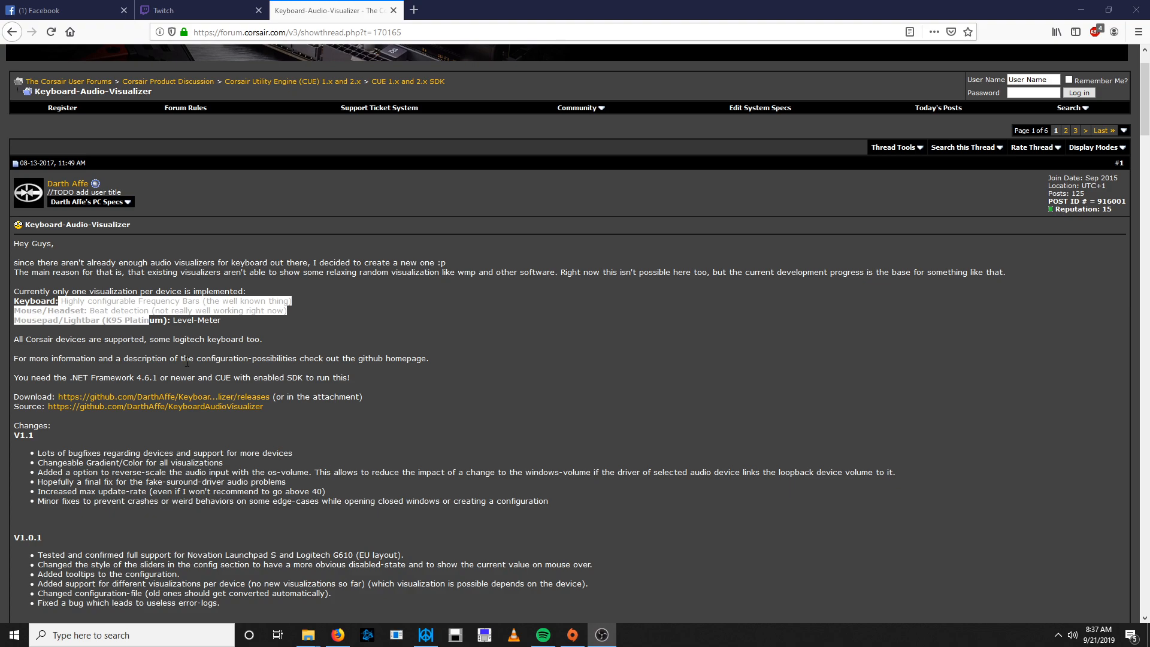
mouse_move(139, 406)
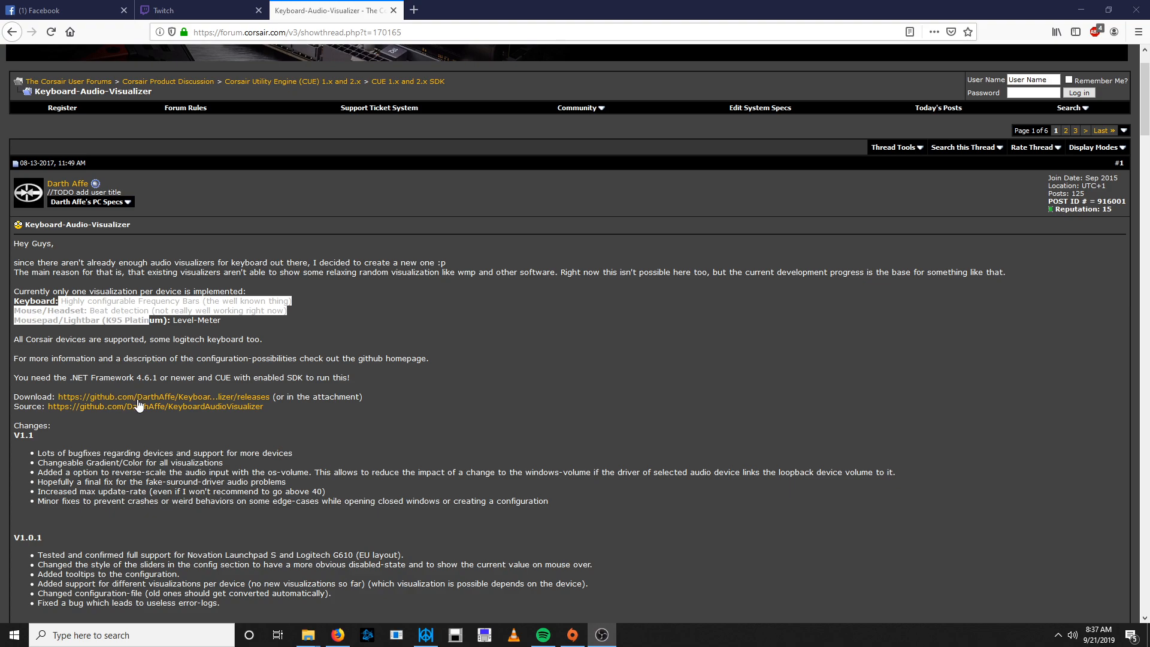
- Download KeyboardAudioVisualizer_V1.3.1.1.zip from the GitHub releases page
click(165, 396)
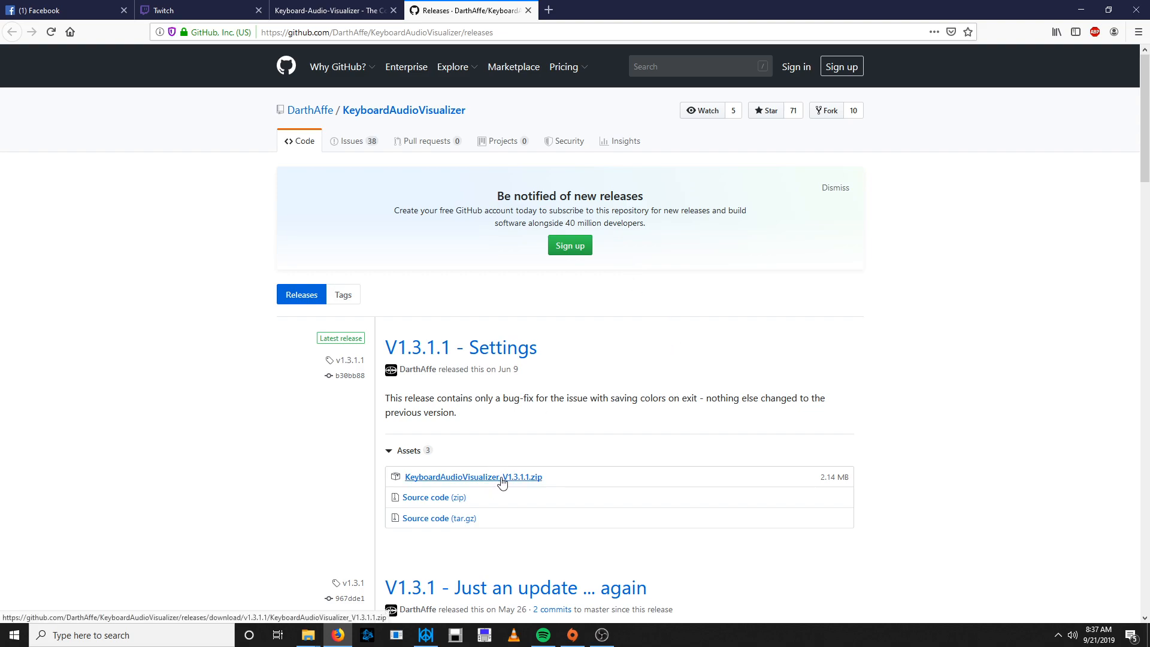
click(474, 477)
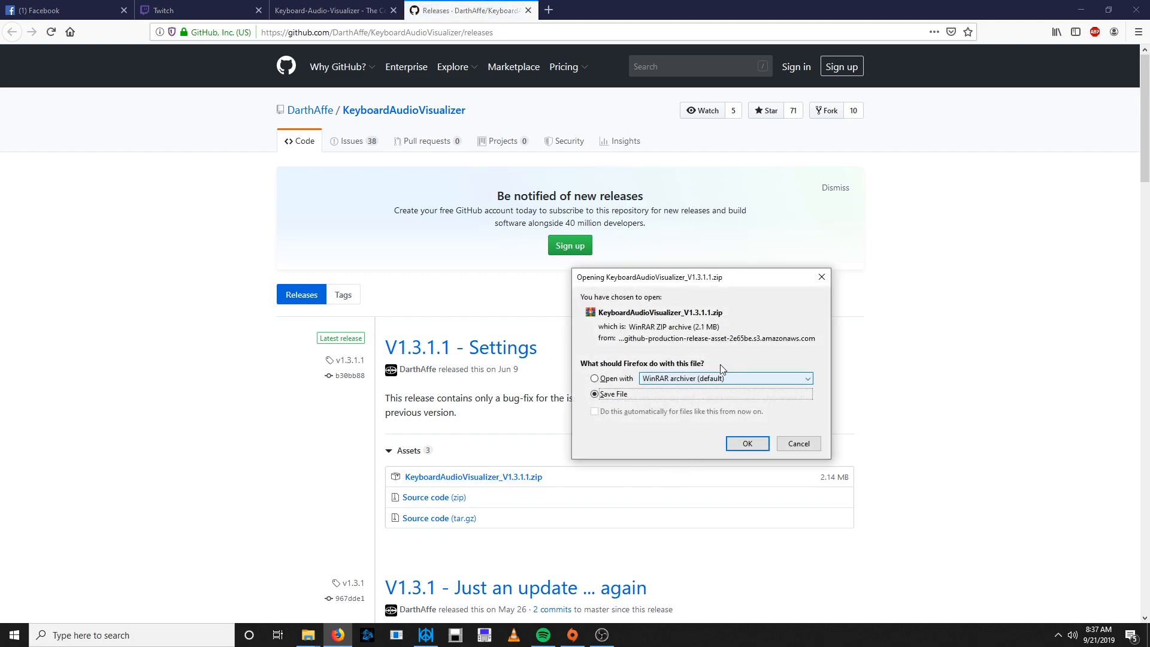
click(746, 444)
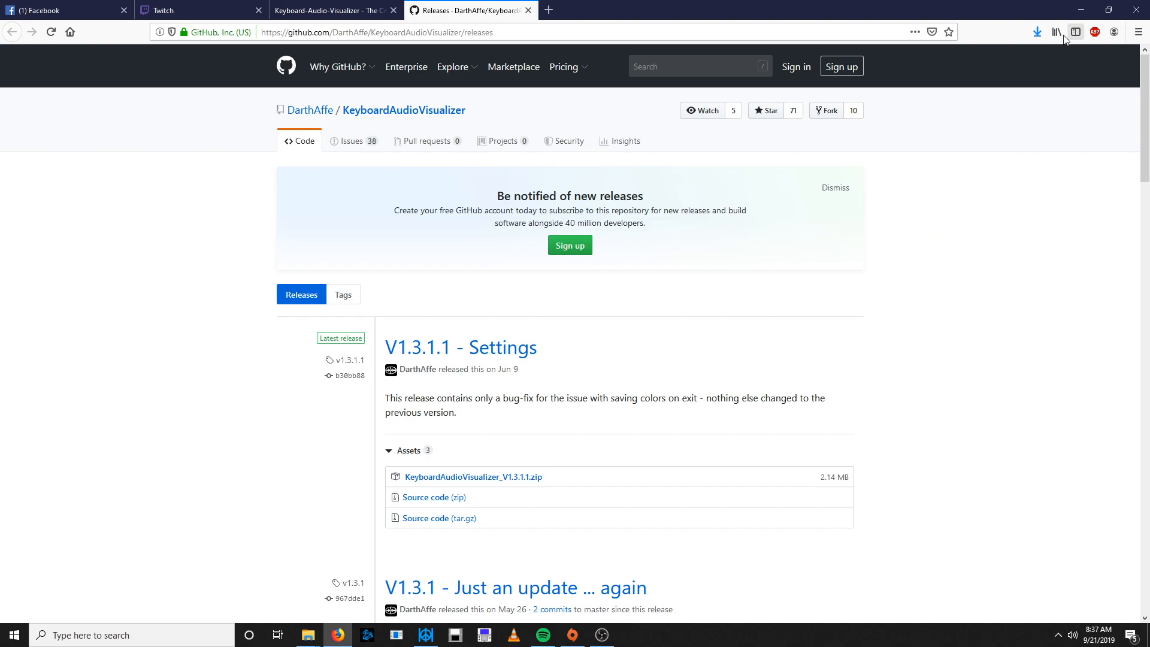
mouse_move(1076, 31)
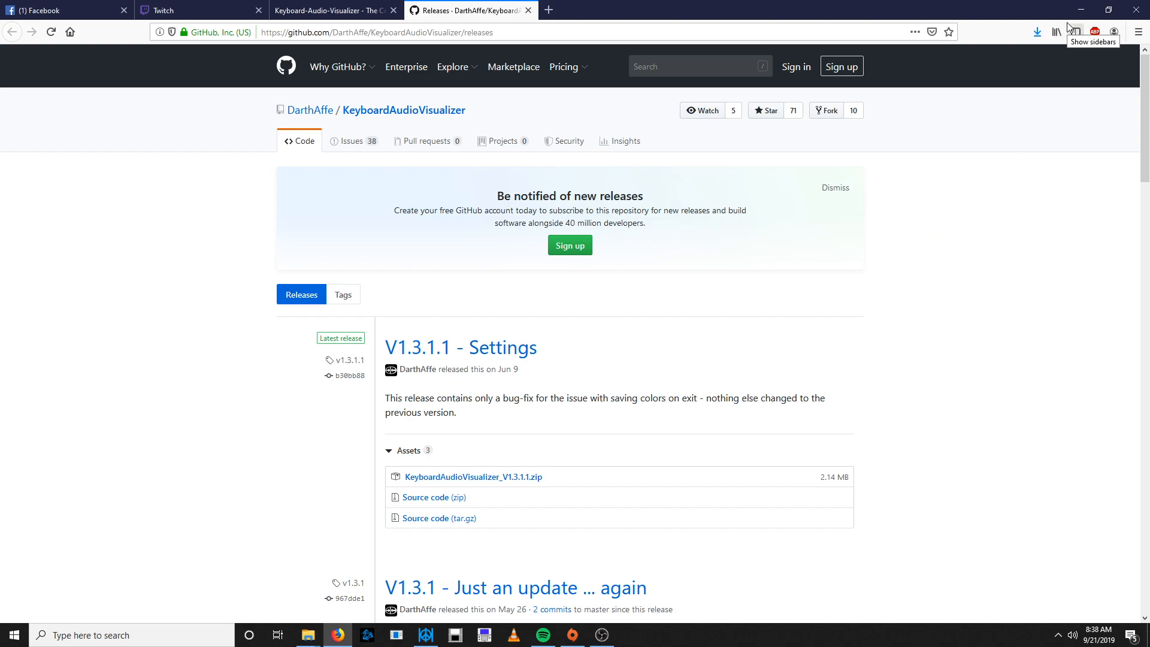
- Open the downloaded zip archive from the browser's Downloads panel
click(1037, 31)
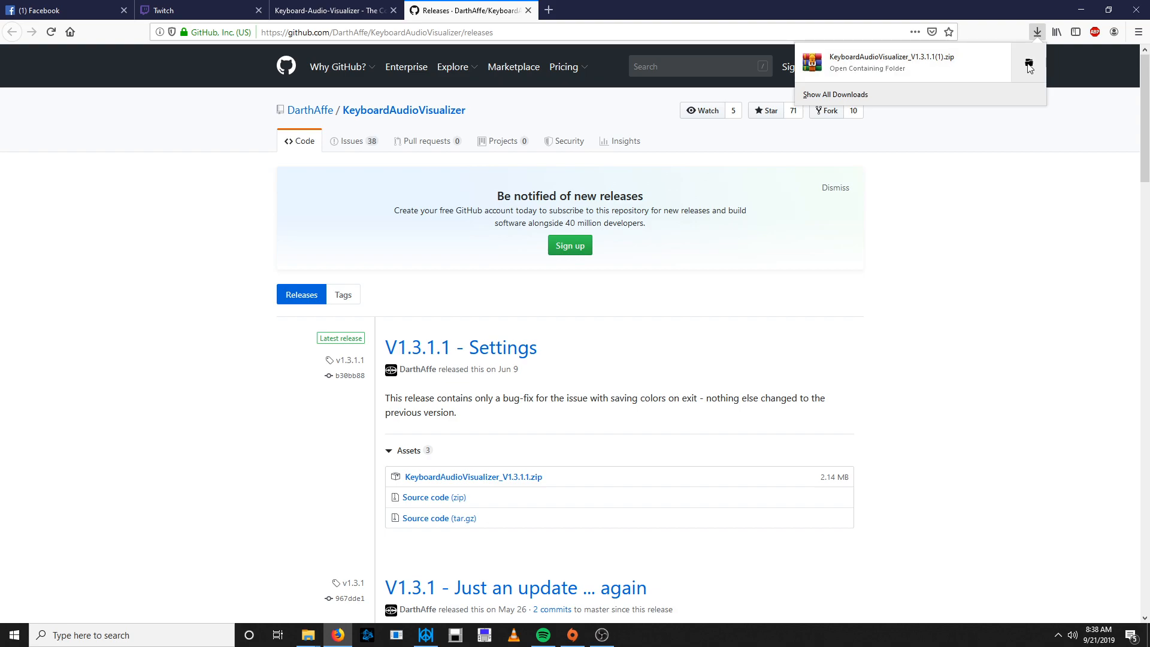
click(864, 62)
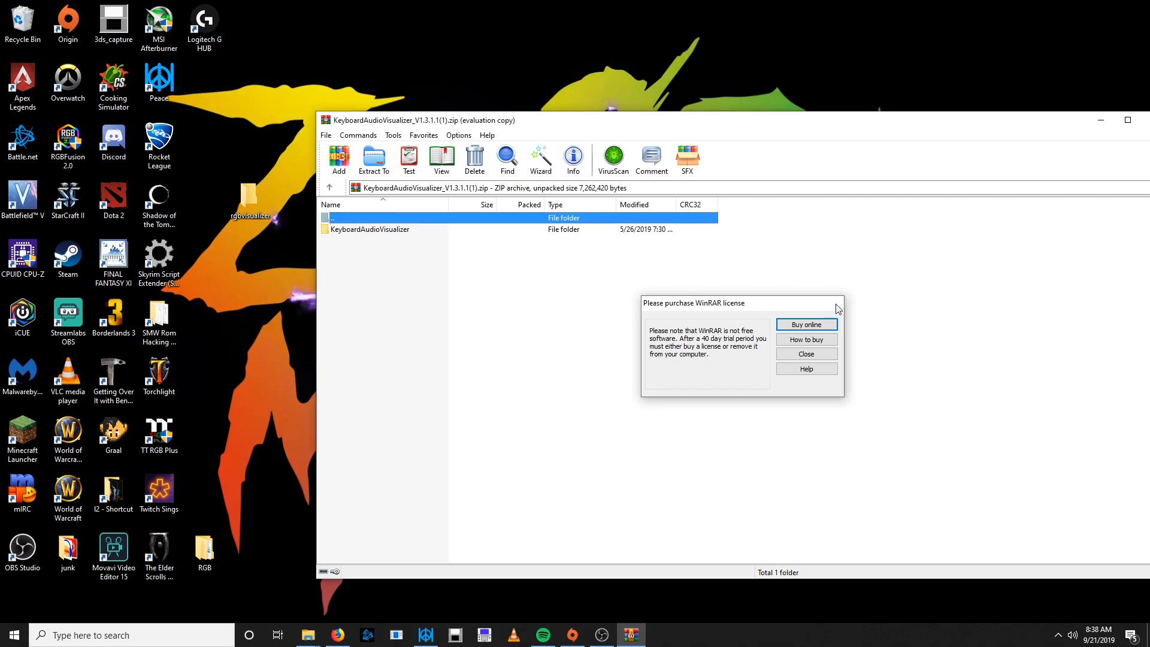
- Dismiss the WinRAR license reminder and extract the KeyboardAudioVisualizer folder to the desktop rgbvisualizer folder
click(805, 353)
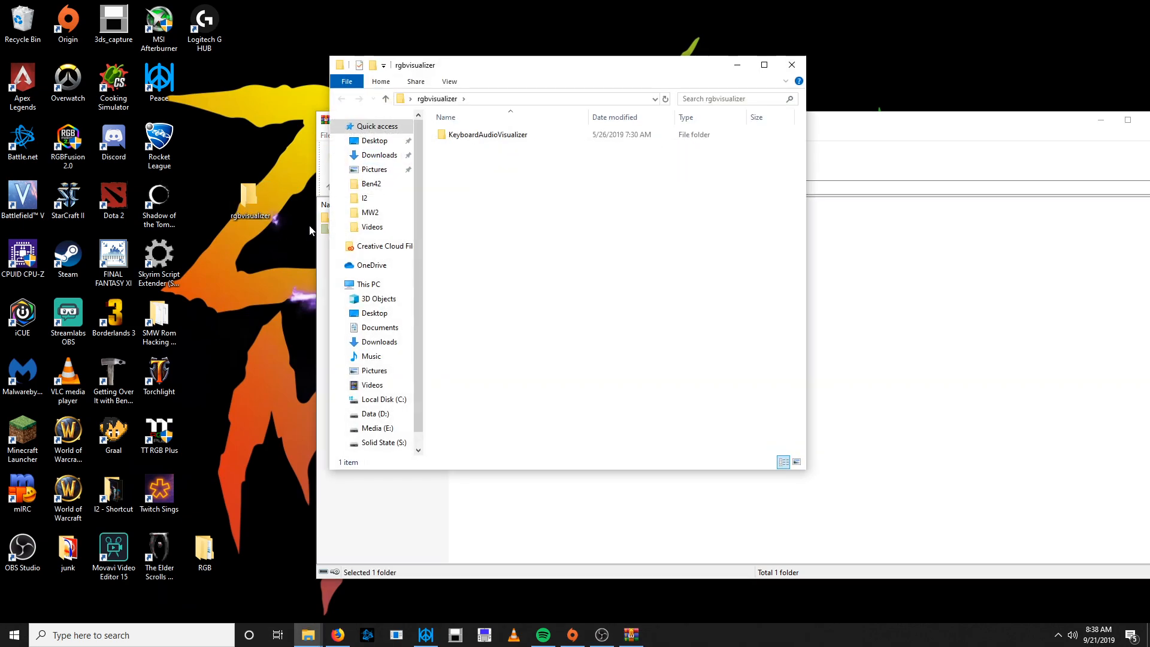
double_click(488, 134)
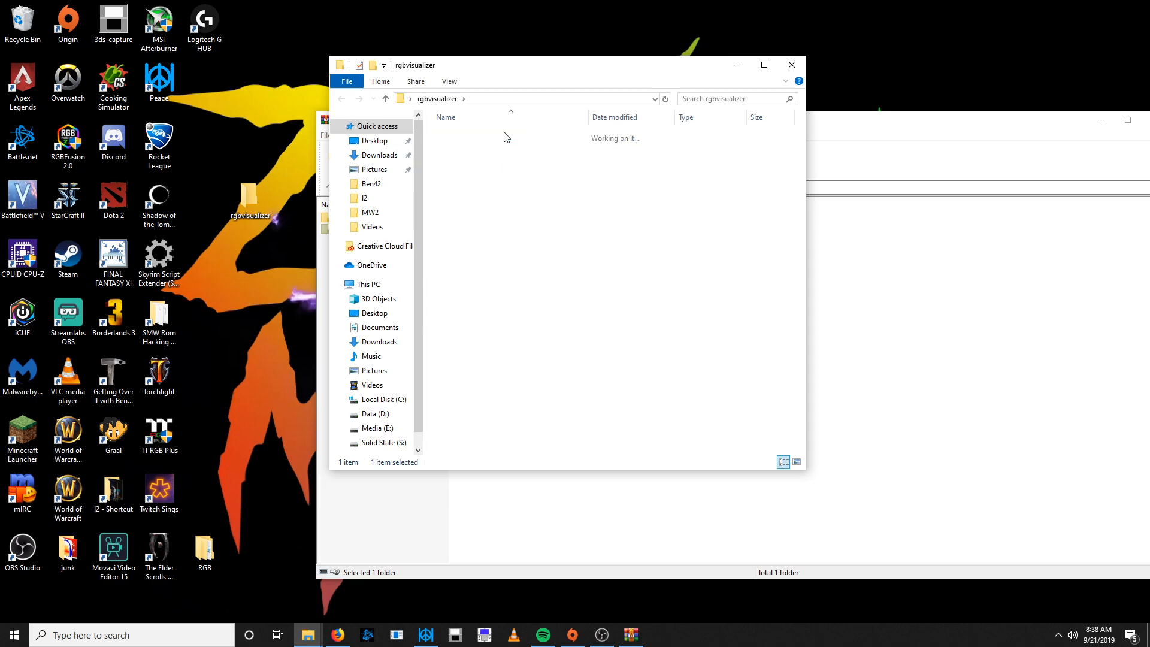
click(792, 65)
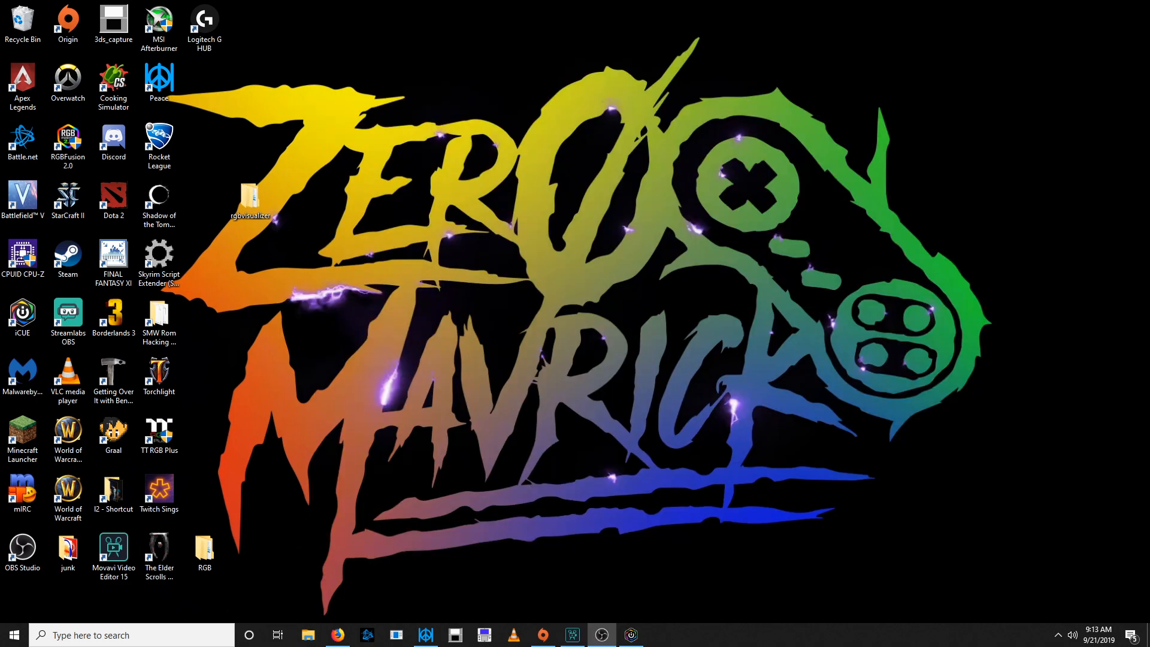
- Check iCUE in the tray overflow, then launch KeyboardAudioVisualizer.exe so it runs in the background
click(1056, 635)
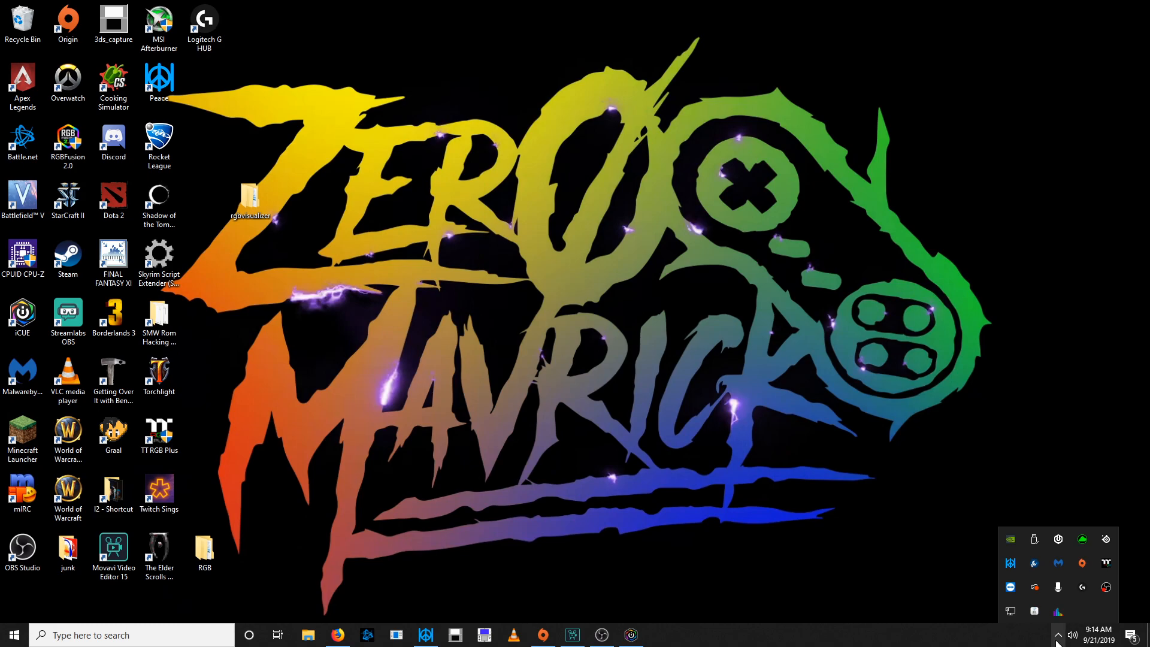
right_click(1057, 538)
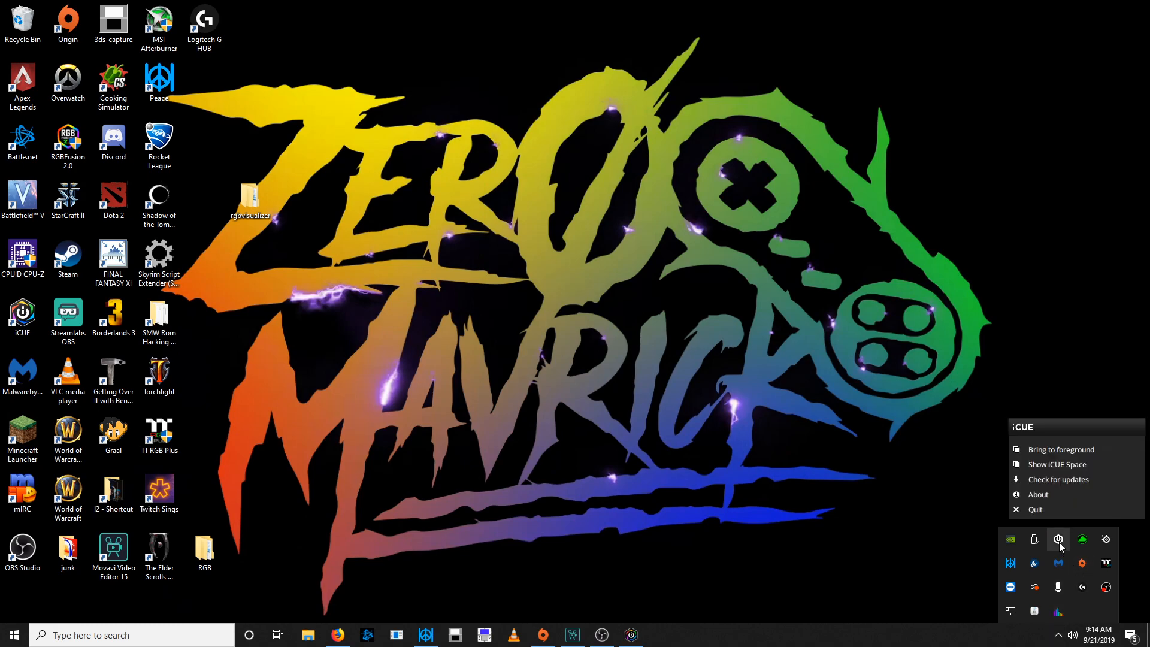
click(1061, 449)
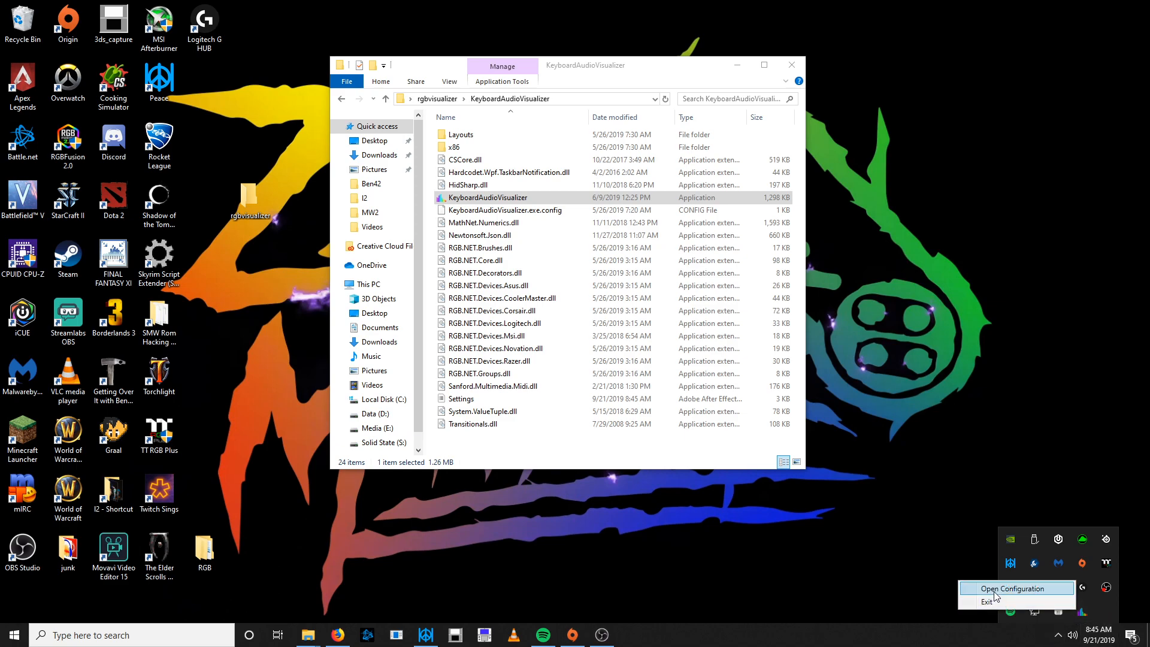
- Open the visualizer configuration and view Settings showing version 1.3.1.1 and the Corsair K70 RGB MK.2
click(1013, 588)
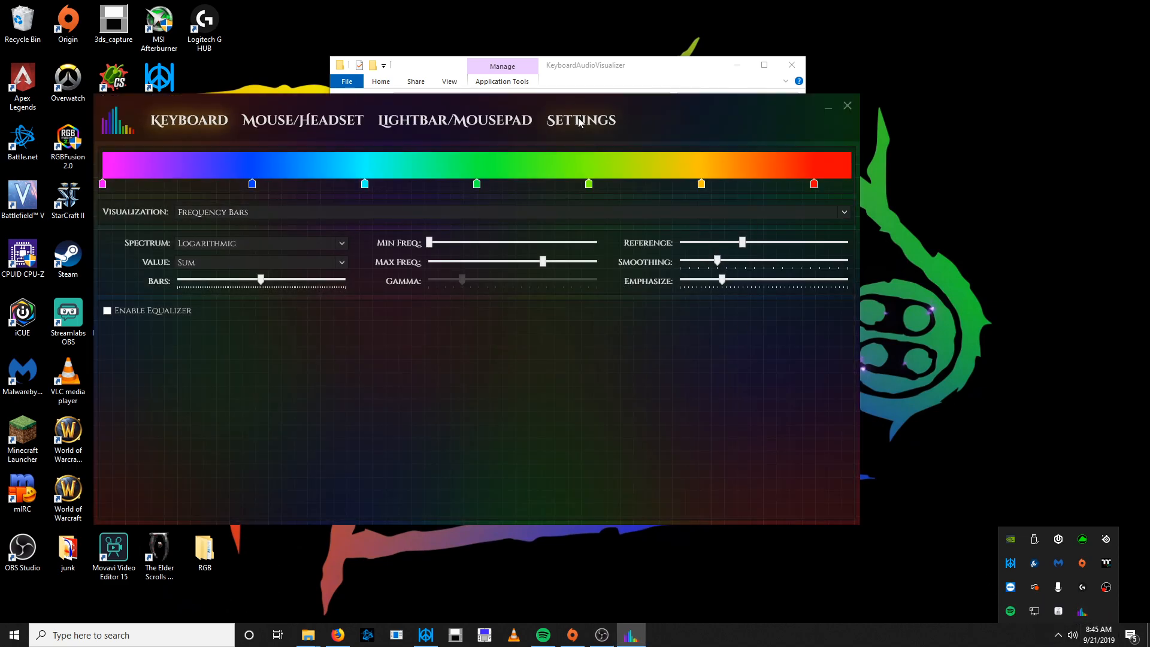
click(579, 120)
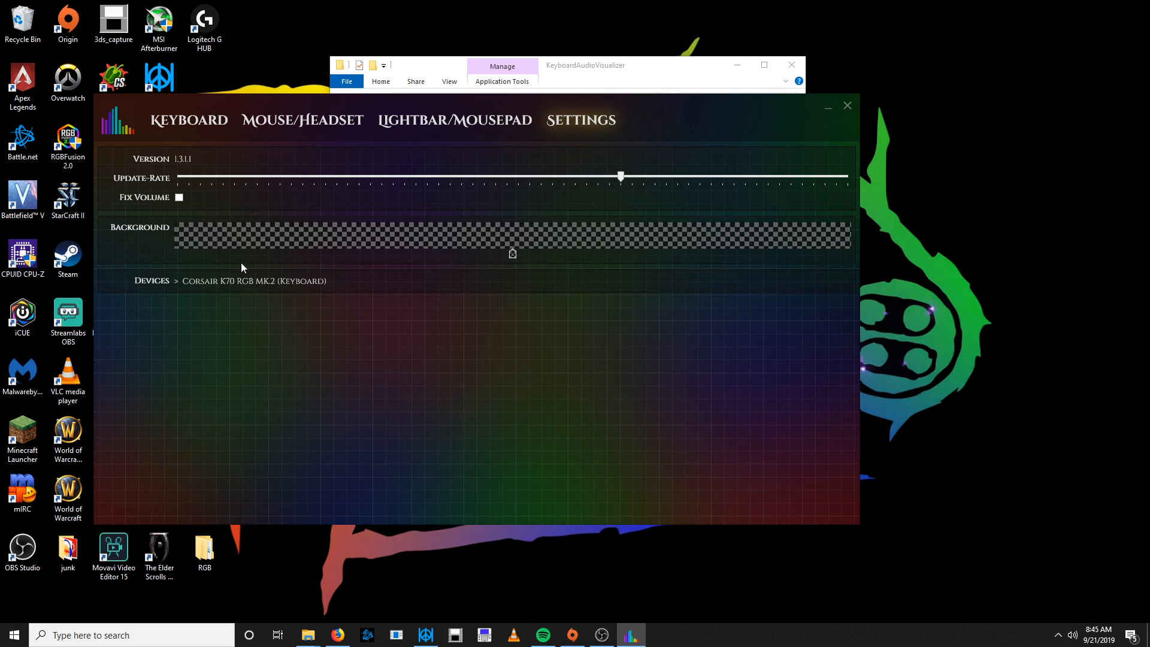
mouse_move(399, 296)
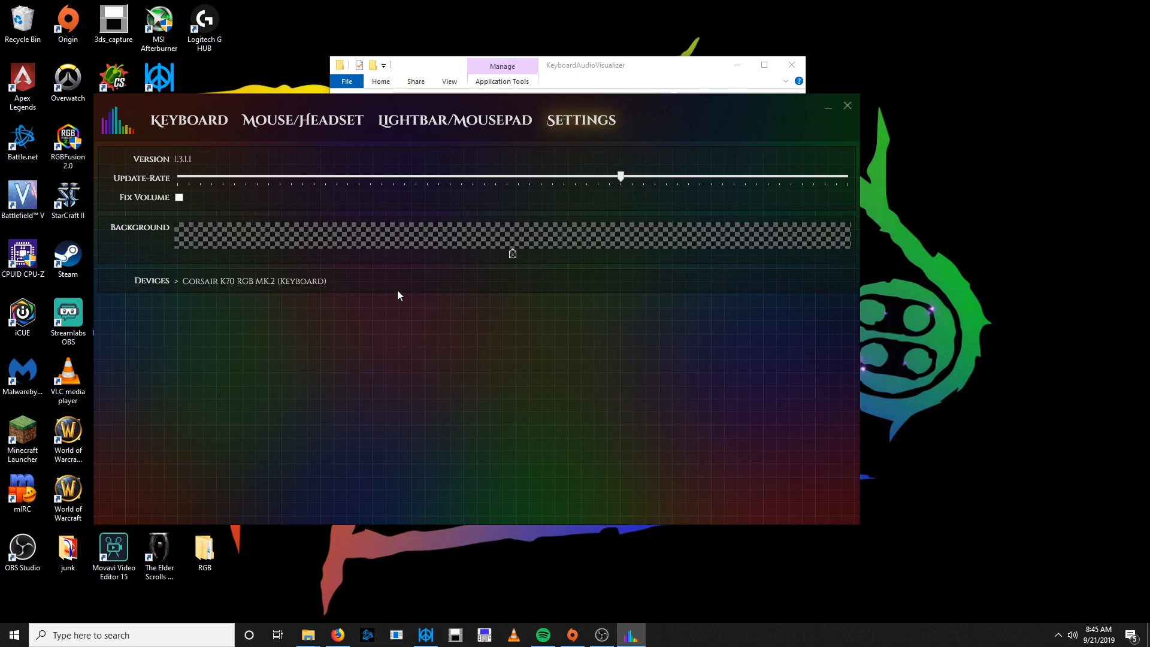
mouse_move(272, 311)
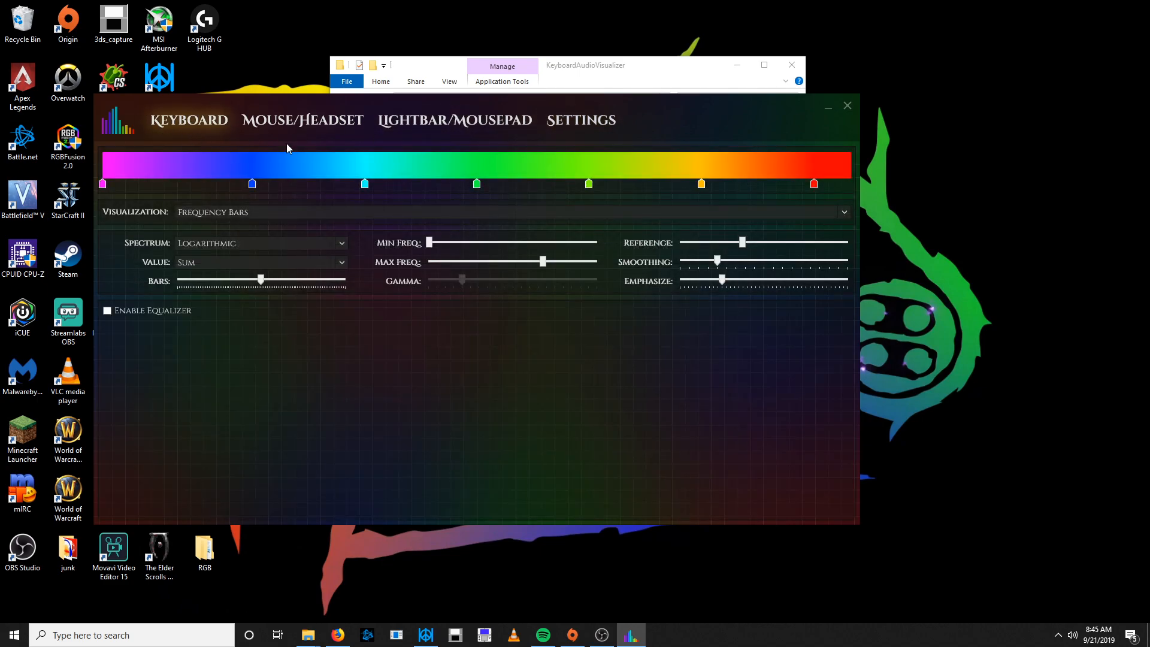
mouse_move(626, 154)
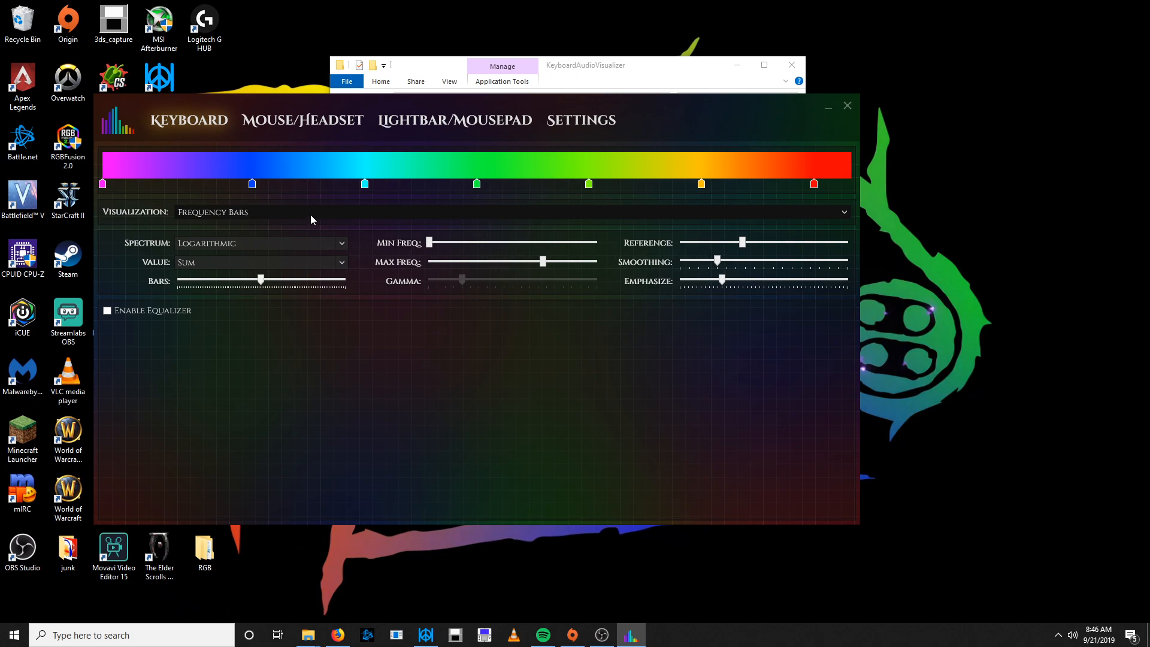
click(842, 212)
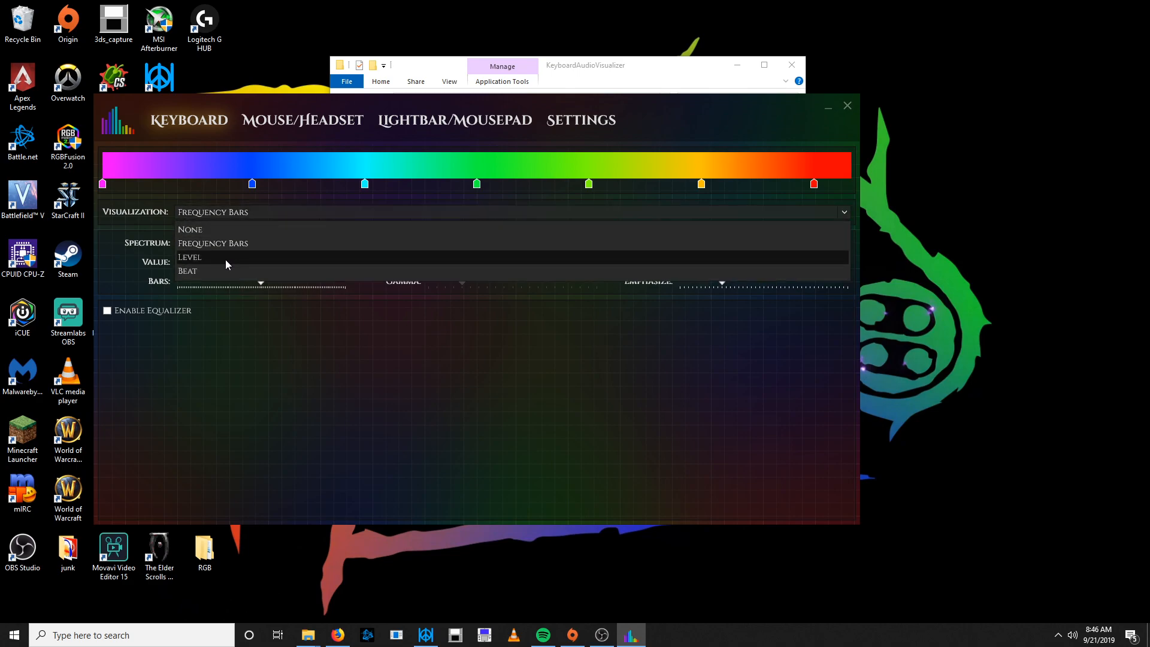
mouse_move(218, 277)
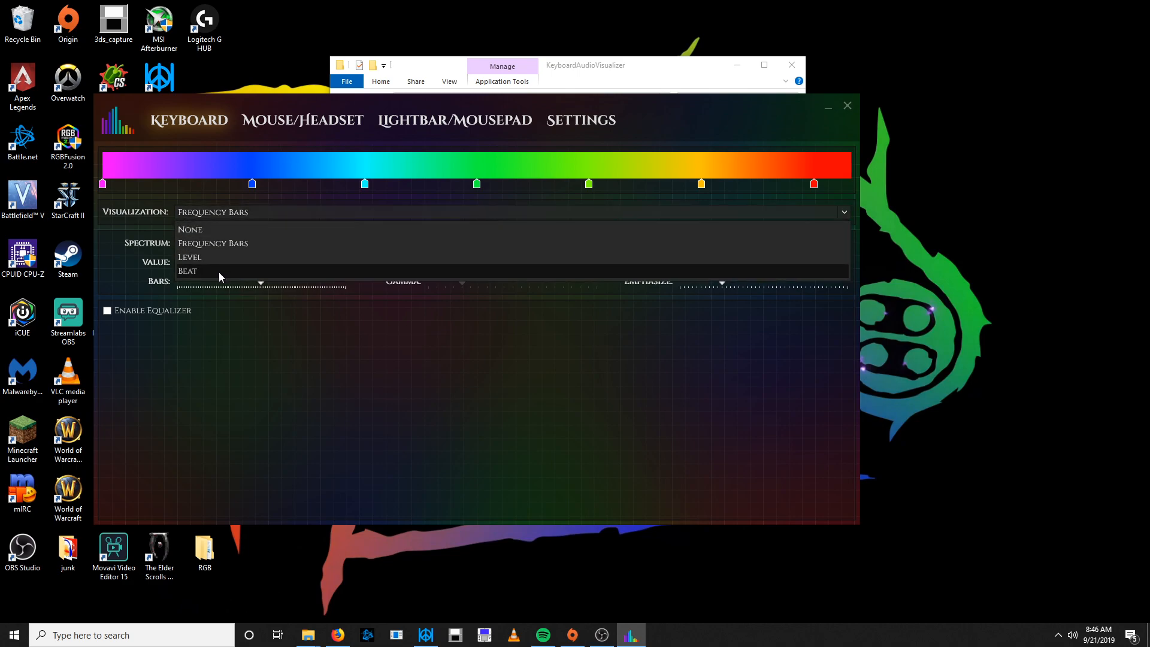
mouse_move(223, 248)
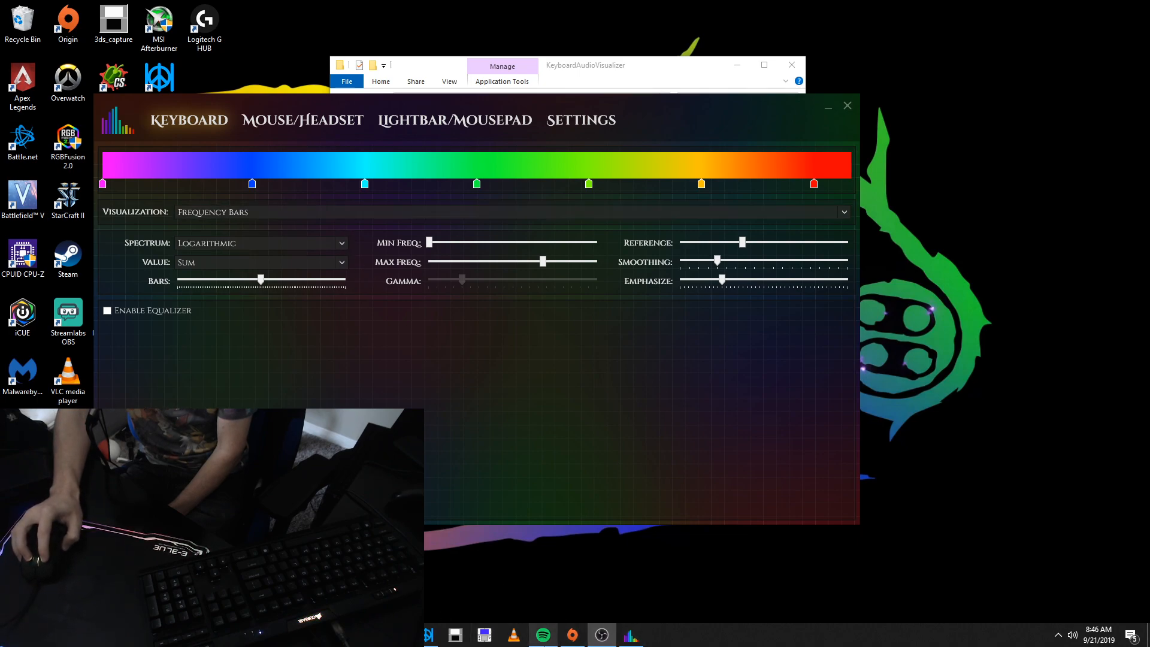
- Play GlitchxCity in Spotify and minimize it so the visualizer reacts to the audio
click(542, 635)
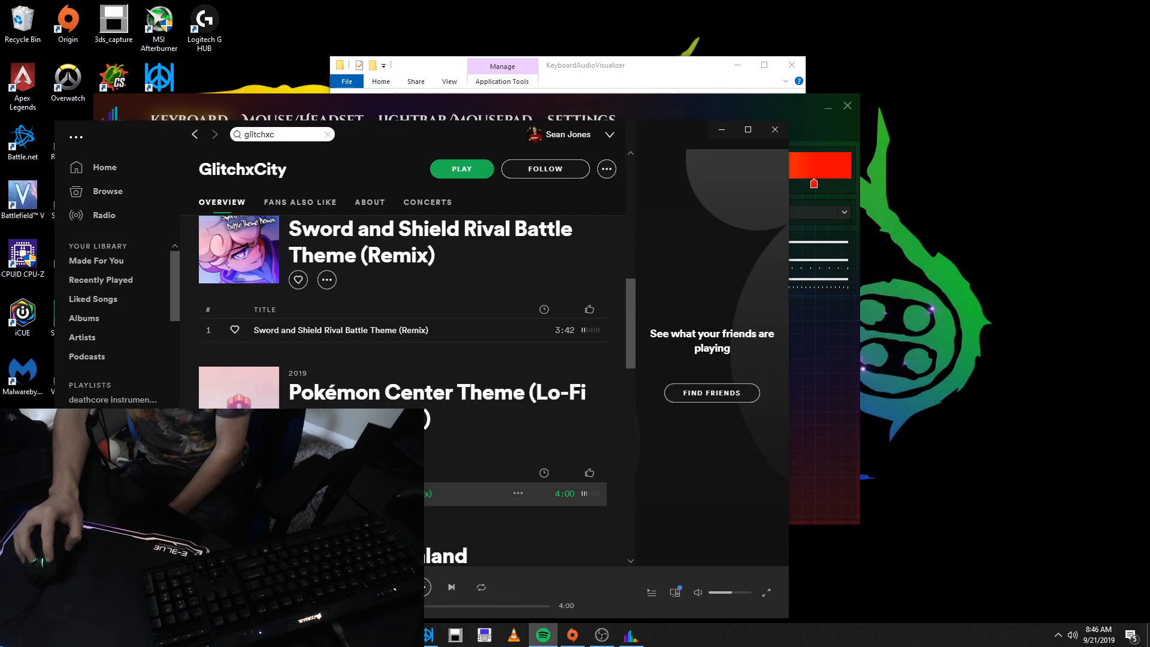
click(460, 168)
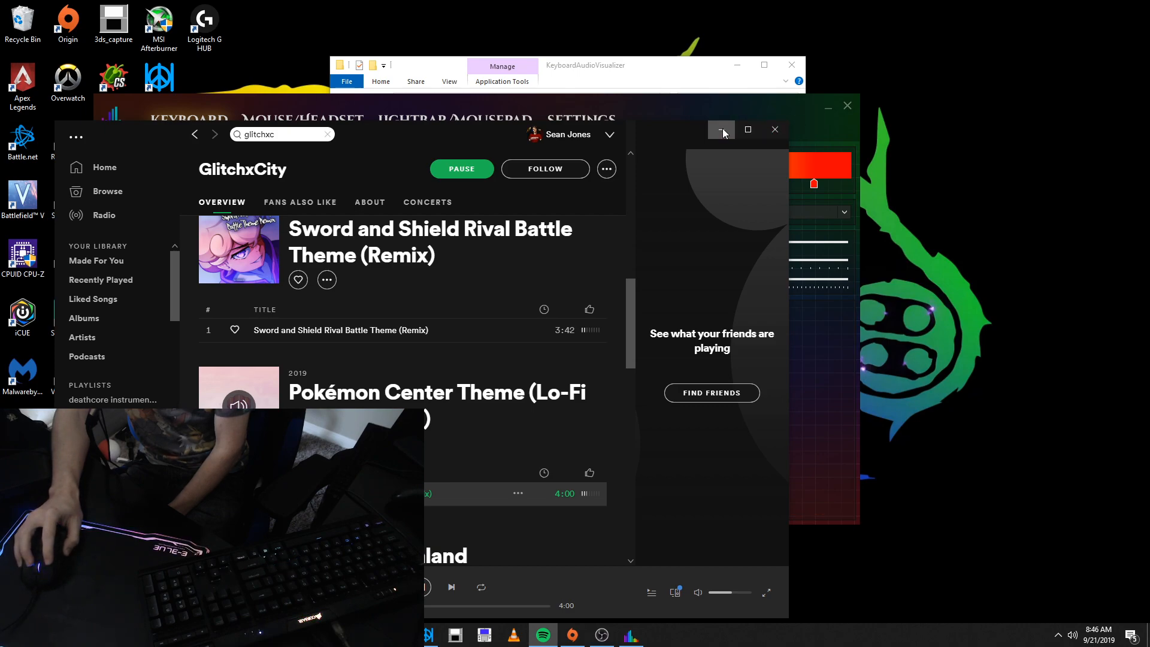
click(721, 129)
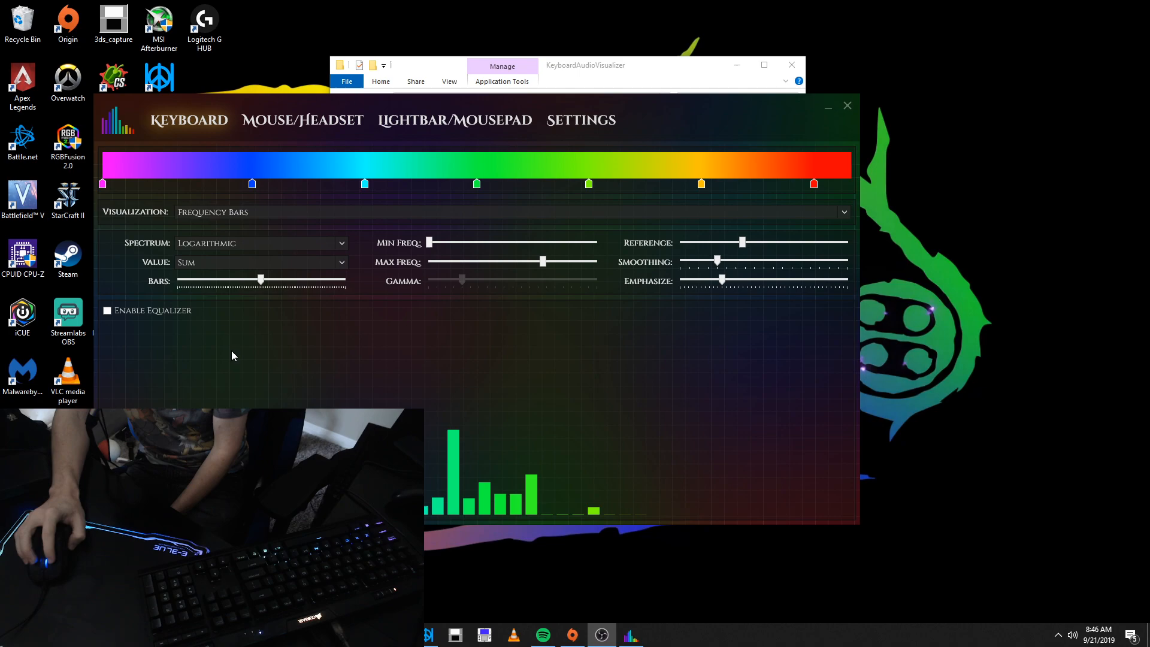
- Switch the keyboard visualization from Frequency Bars to Level
click(107, 310)
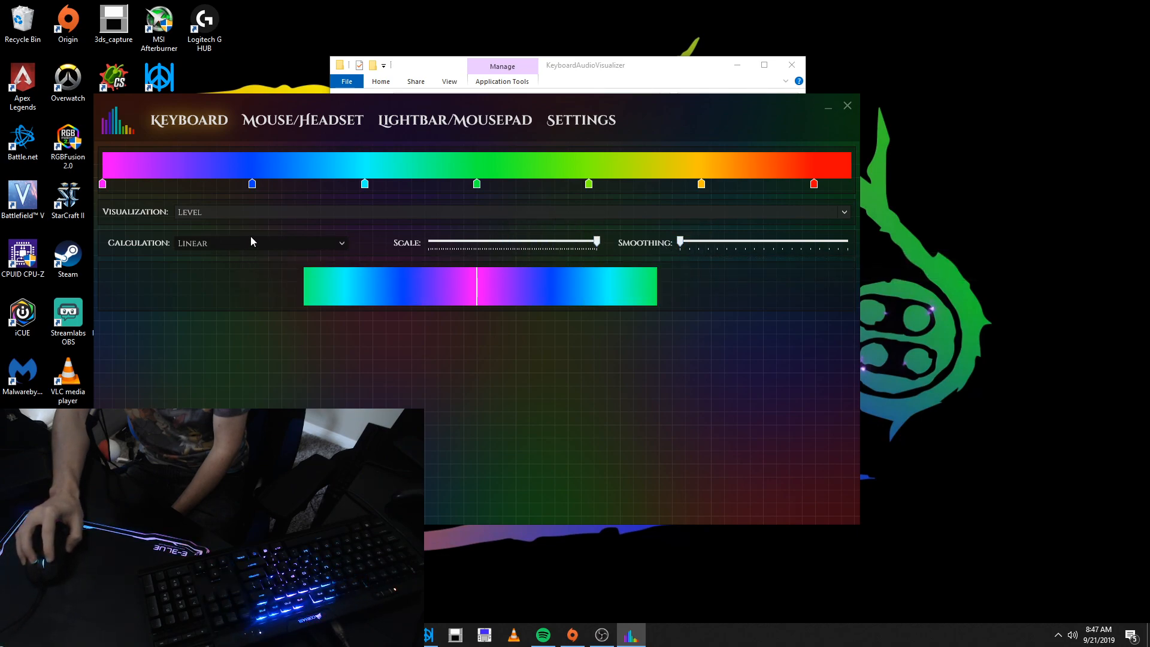
- Try the Beat visualization, then return to Frequency Bars with Enable Equalizer ticked
click(842, 212)
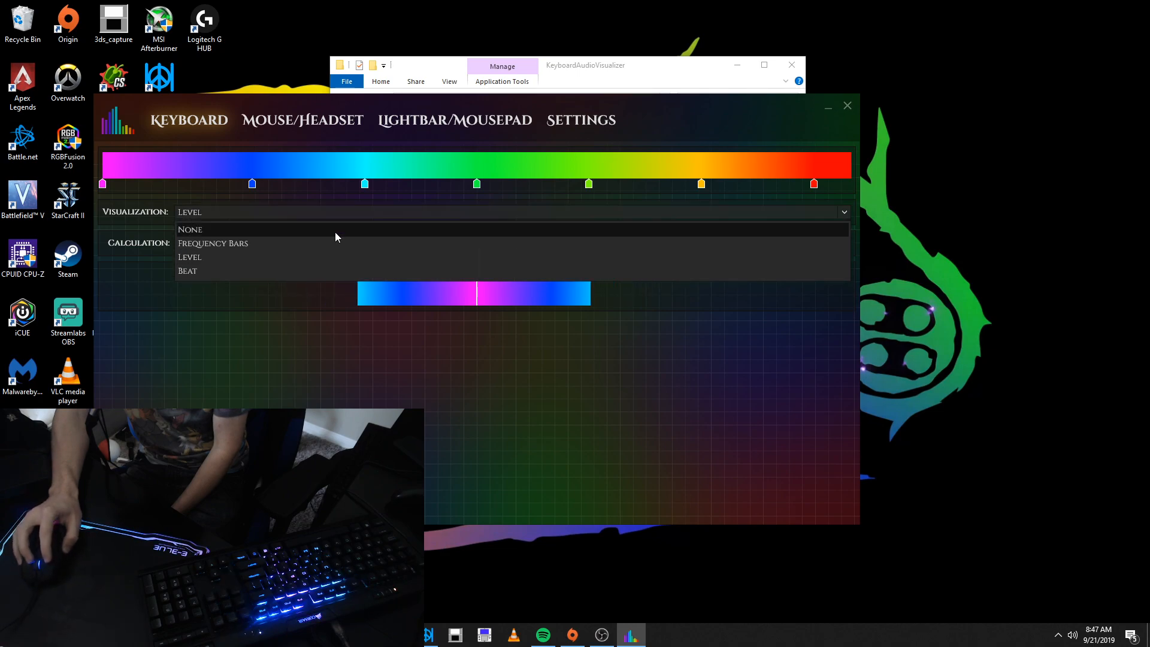
click(188, 271)
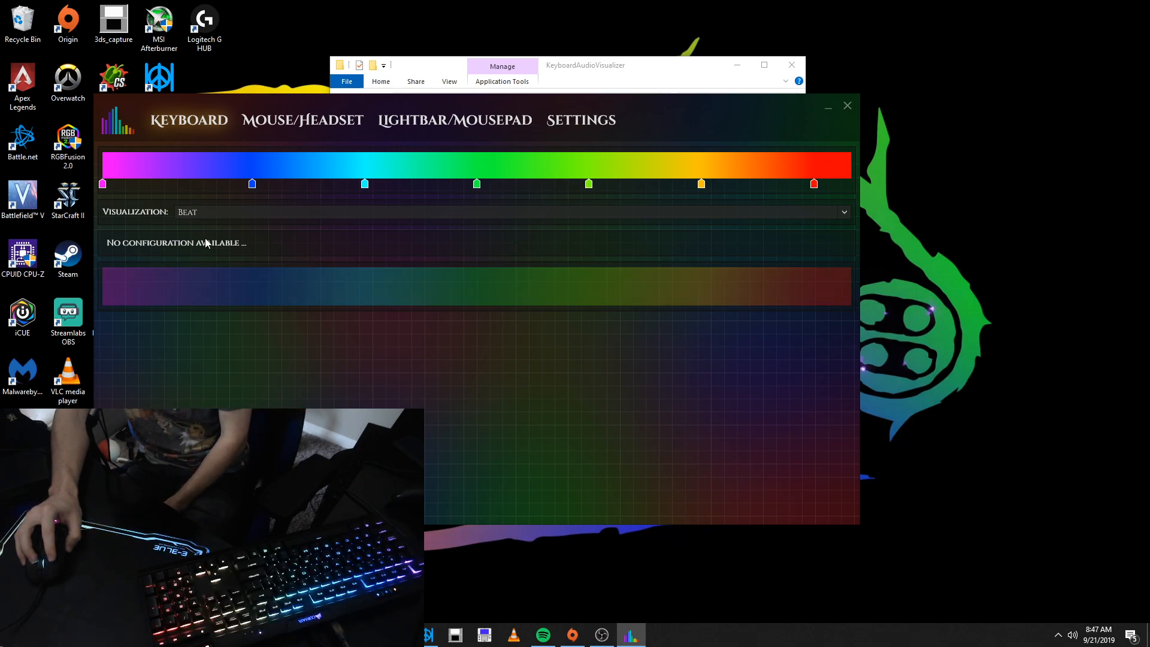
mouse_move(308, 243)
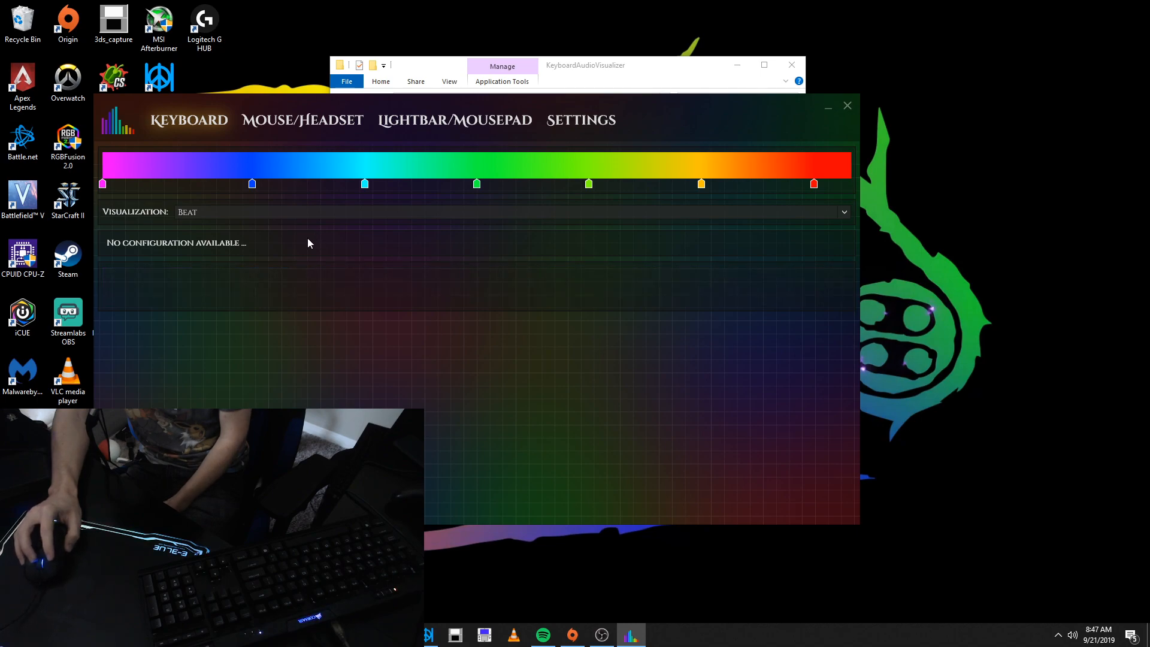
mouse_move(299, 242)
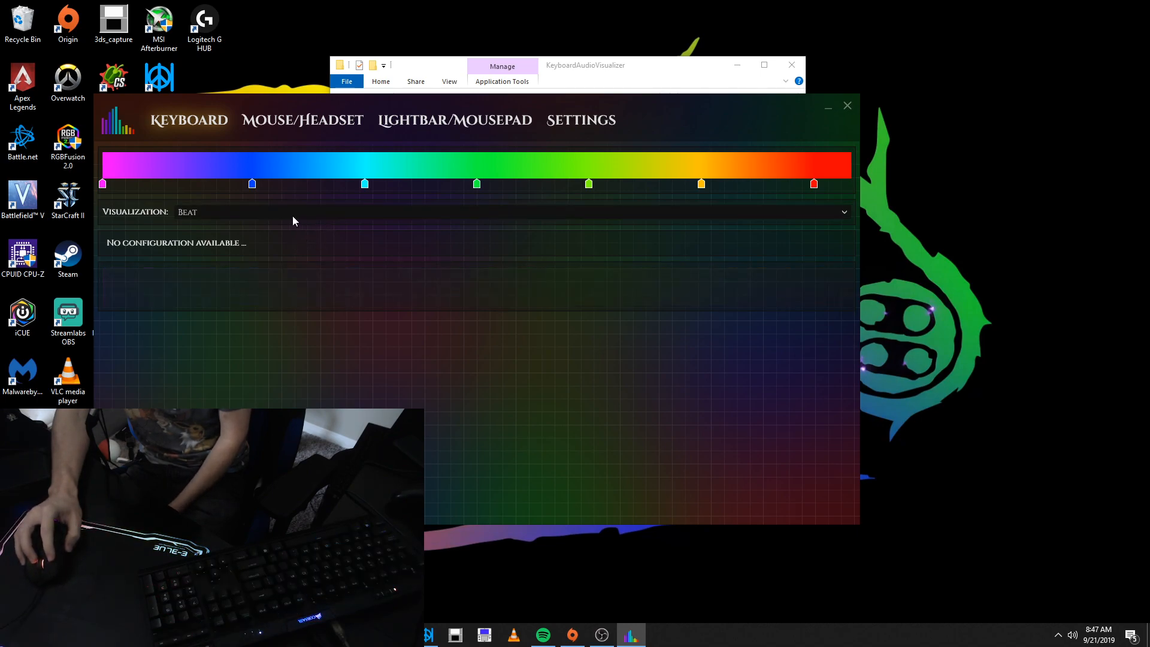
click(842, 212)
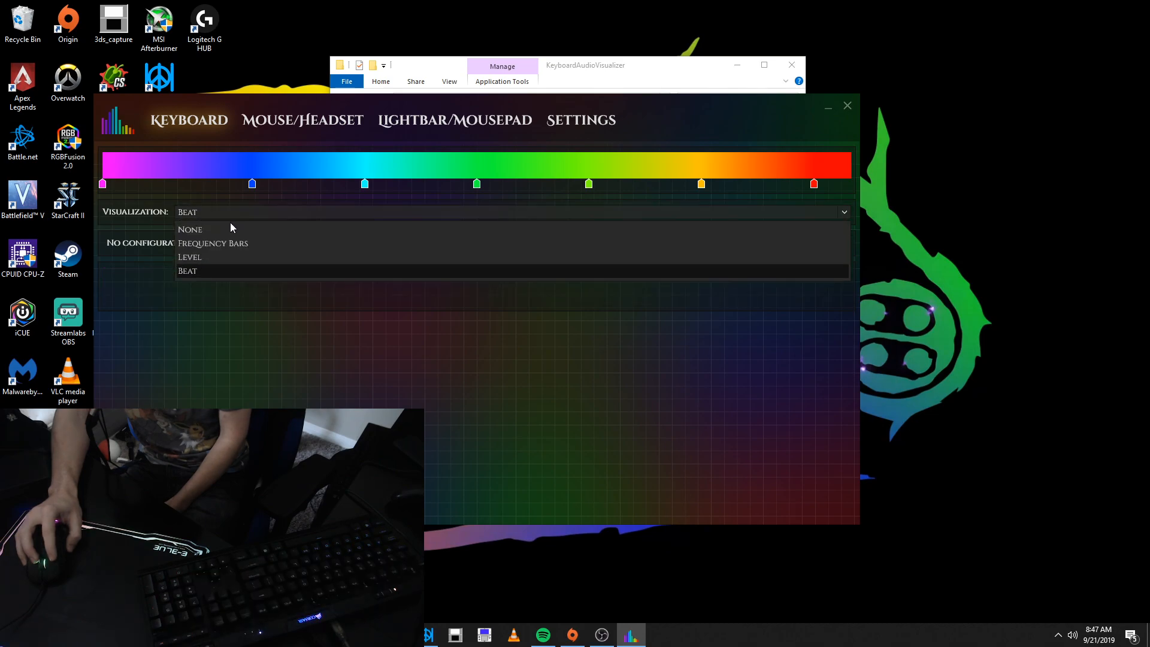
click(214, 243)
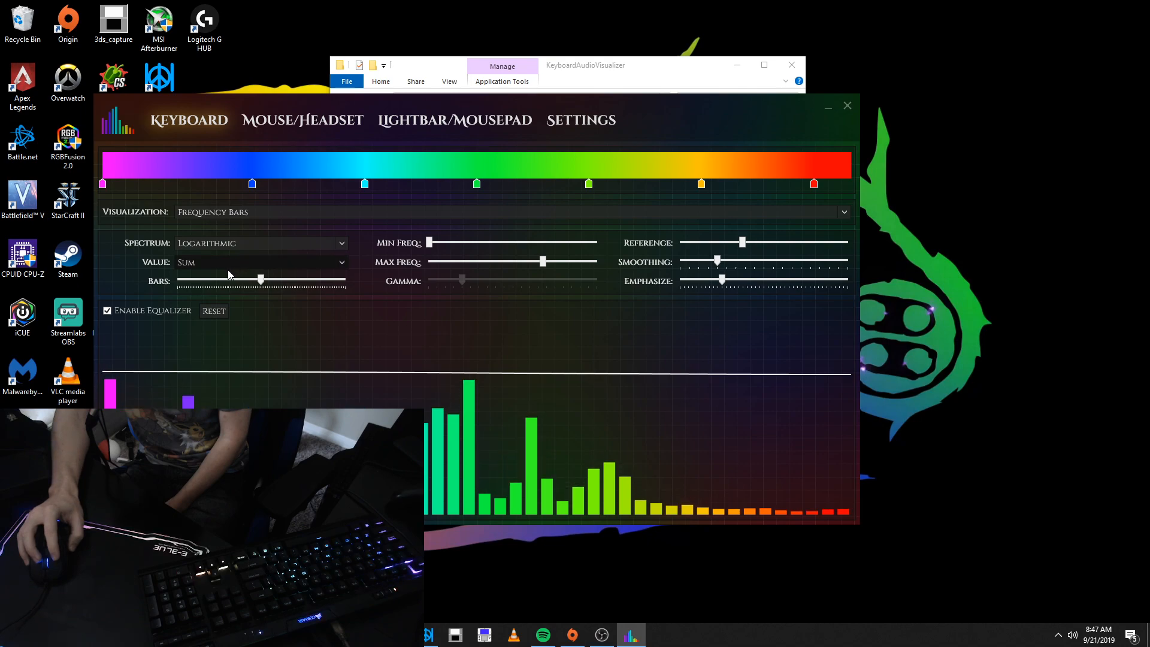
- Set the bar value calculation to Average and reduce the number of frequency bars with the Bars slider
click(259, 262)
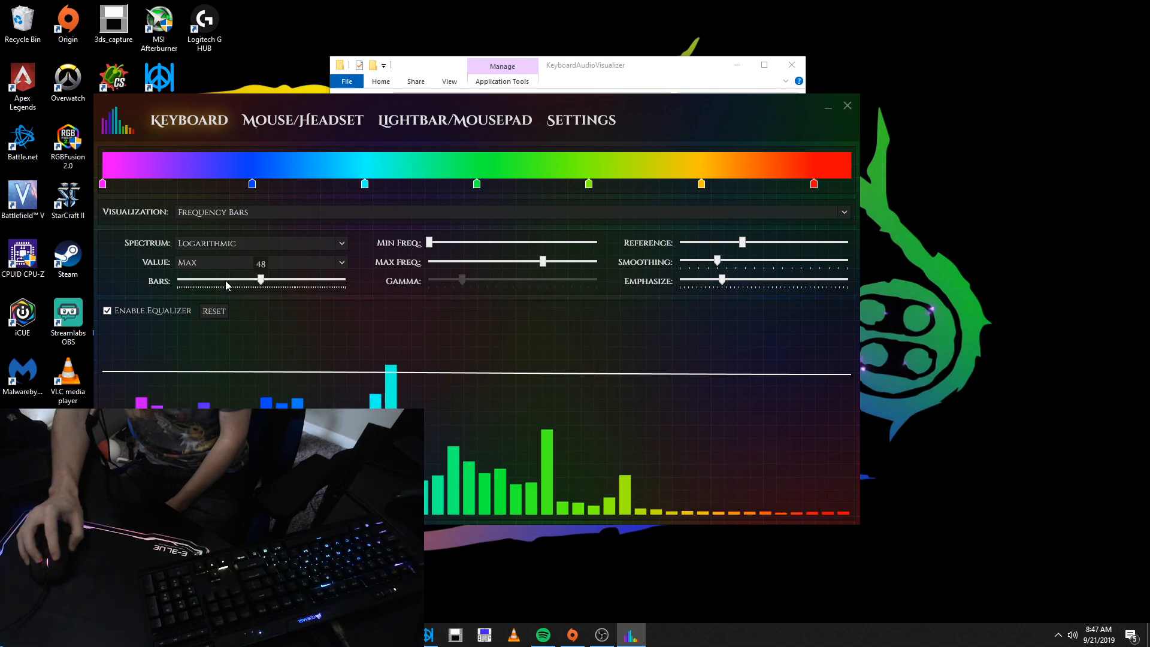
click(261, 262)
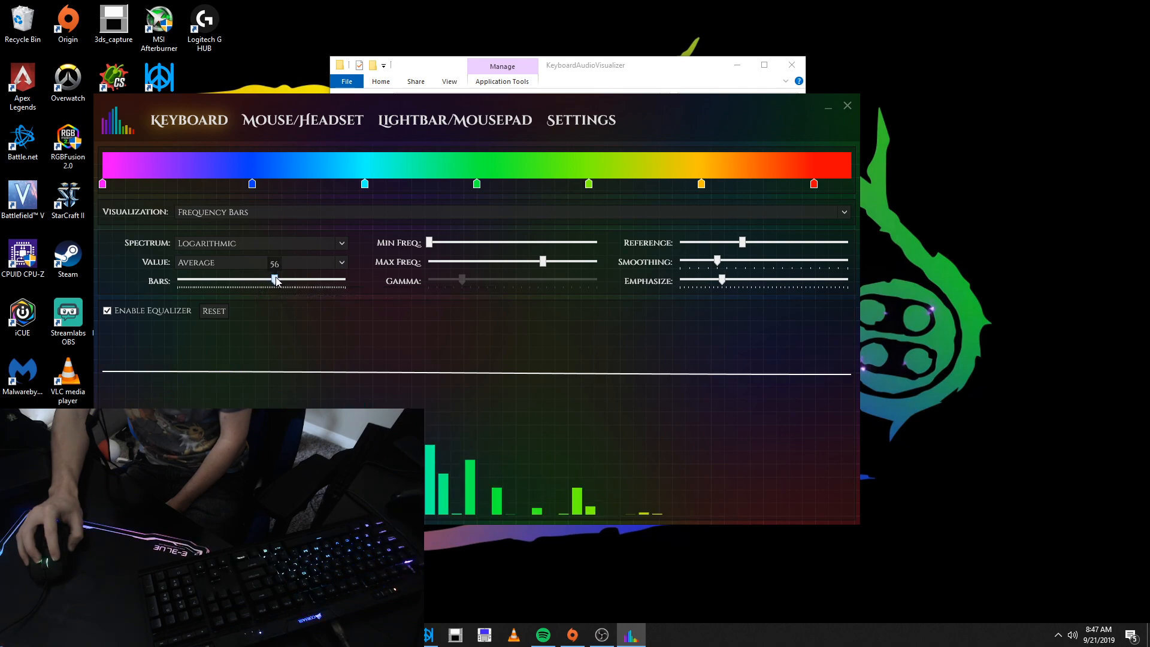
drag(275, 280, 296, 280)
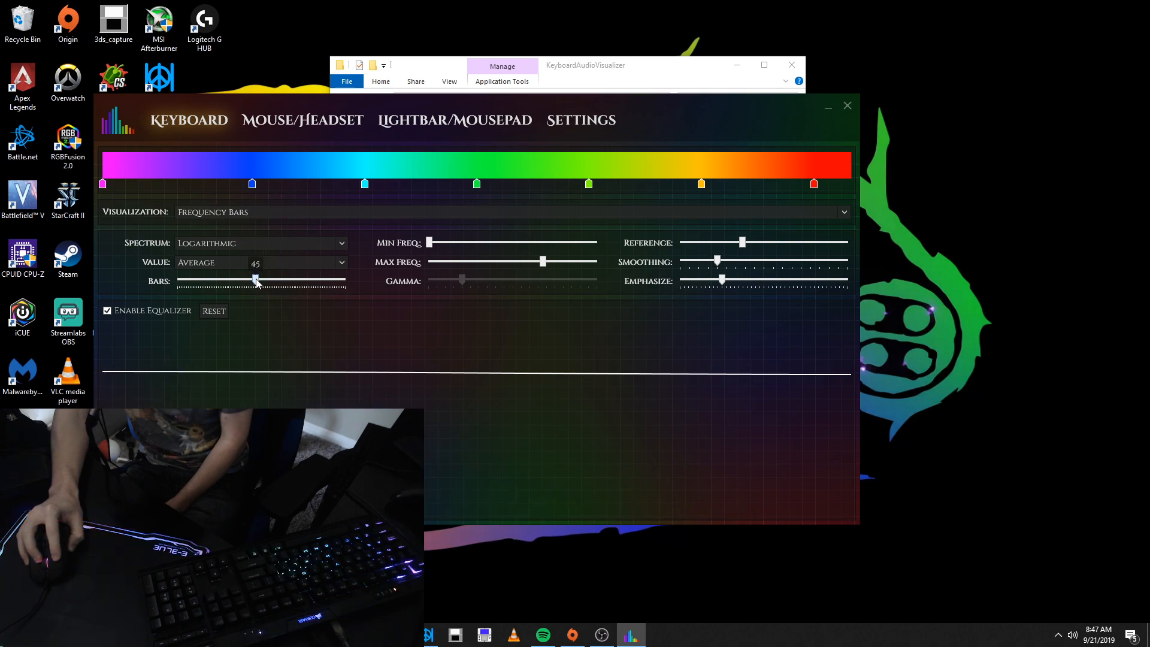
drag(256, 280, 236, 280)
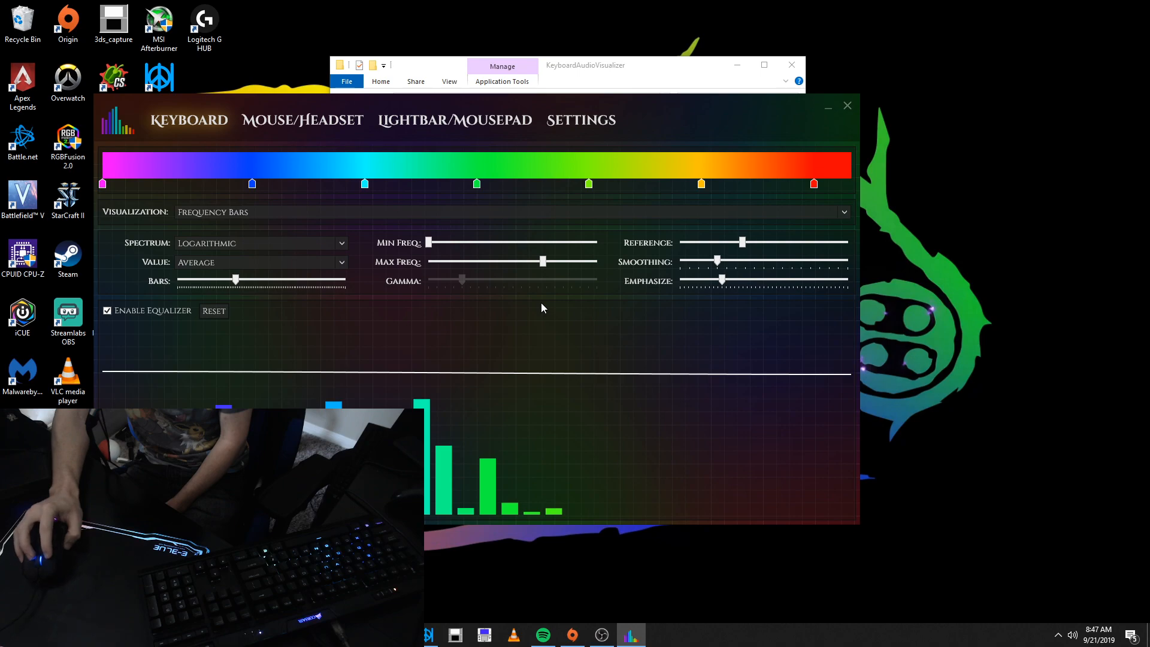
mouse_move(740, 242)
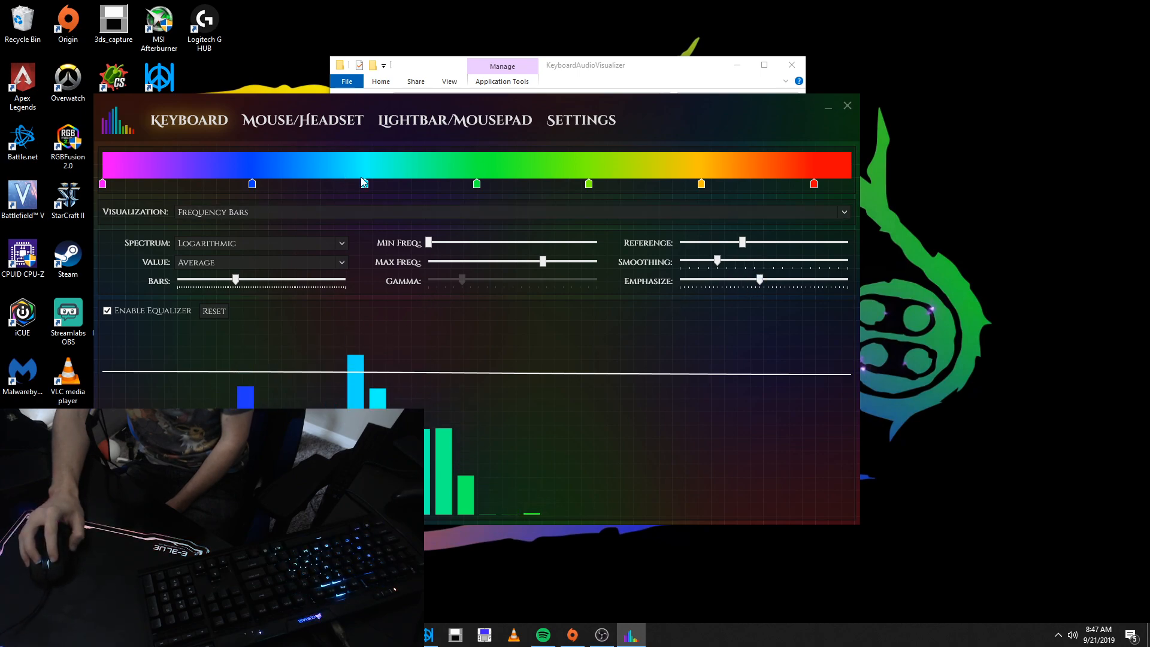
mouse_move(349, 169)
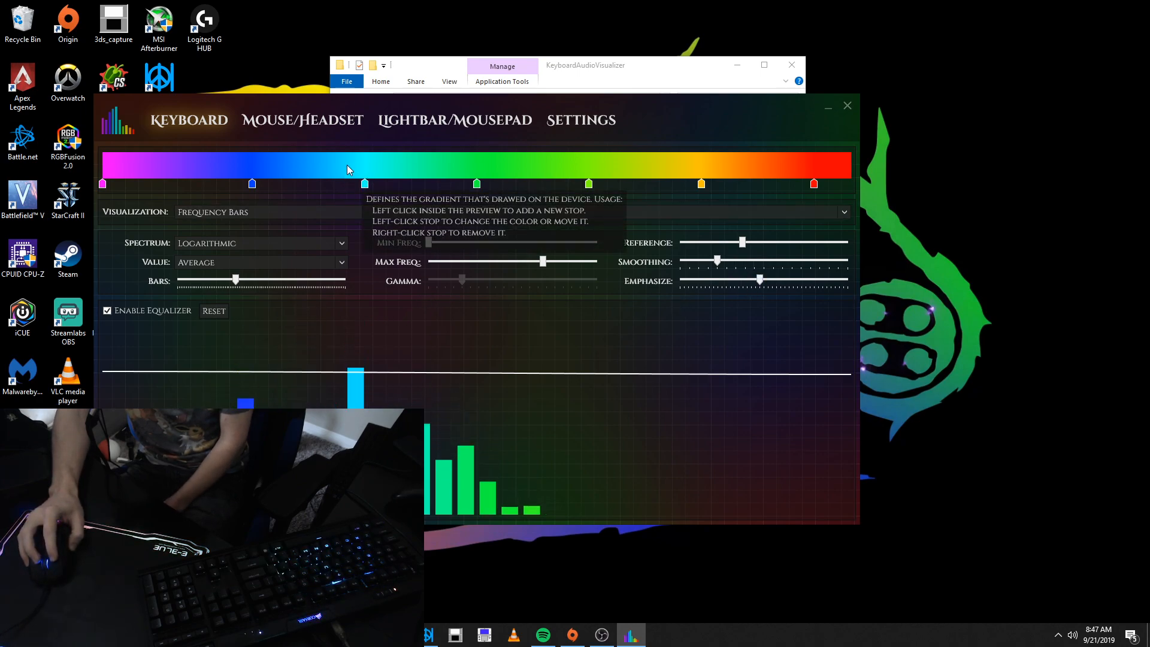